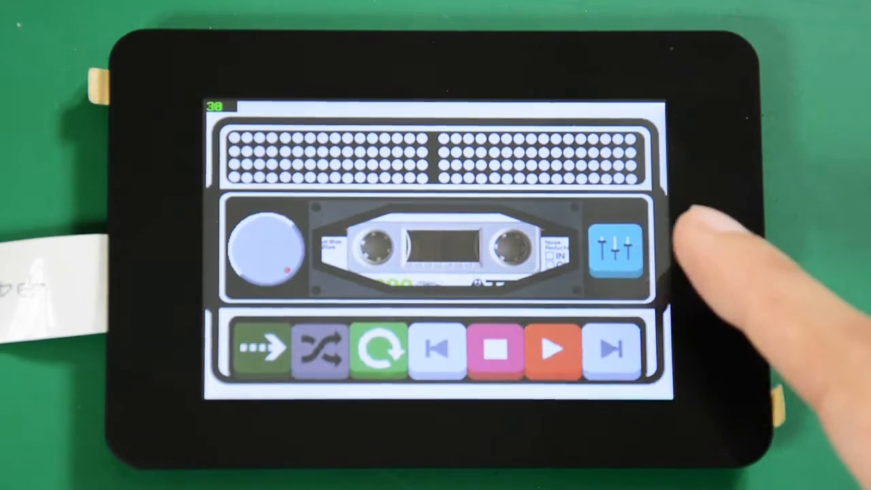
Step: Open the equalizer screen showing the Normal, Pop, Rock and Bass presets
click(617, 247)
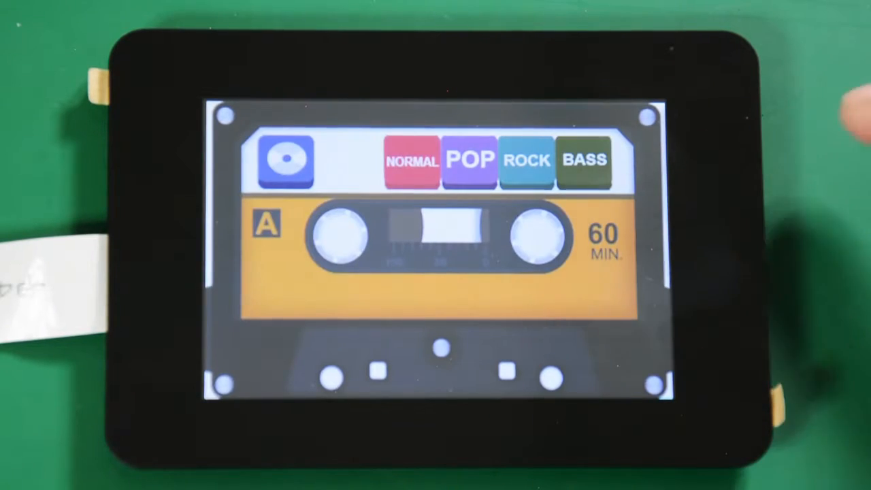